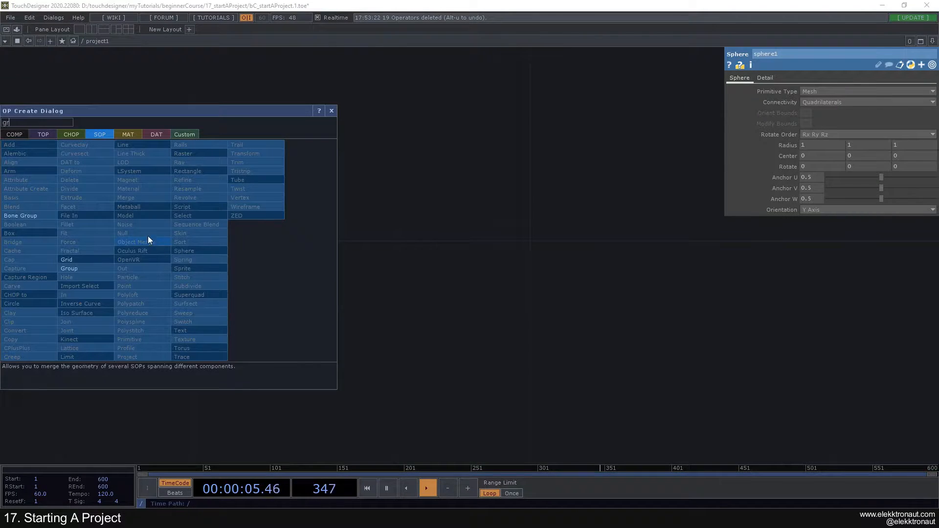
# - Place a Grid SOP beneath sphere1 via the OP Create dialog
pyautogui.click(66, 259)
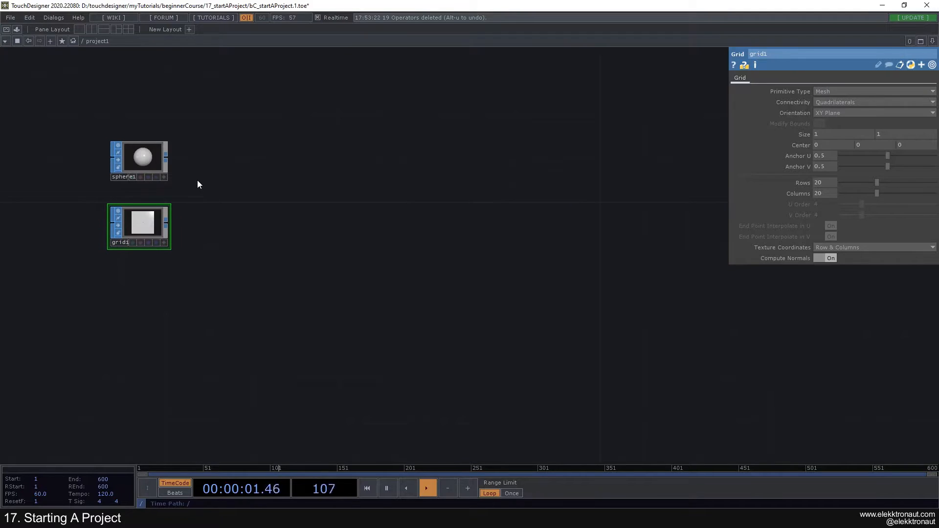
pyautogui.click(139, 156)
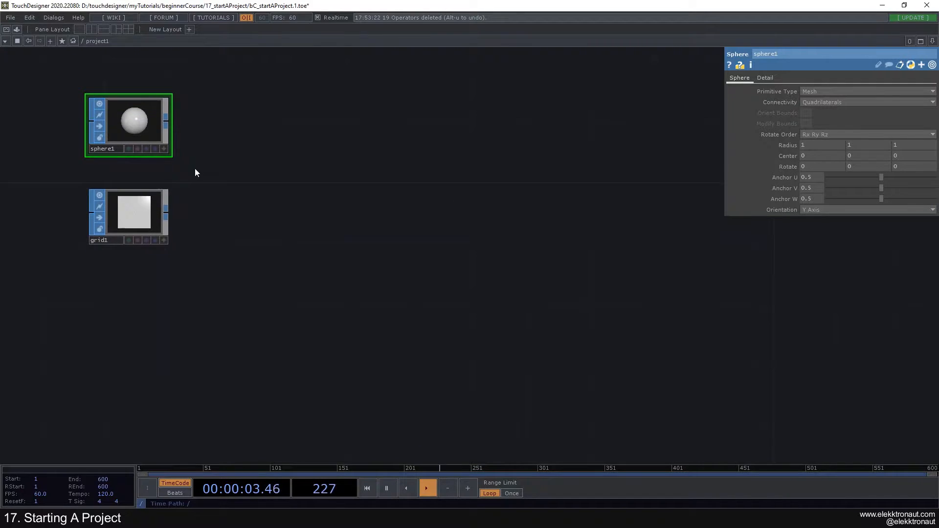
pyautogui.click(132, 212)
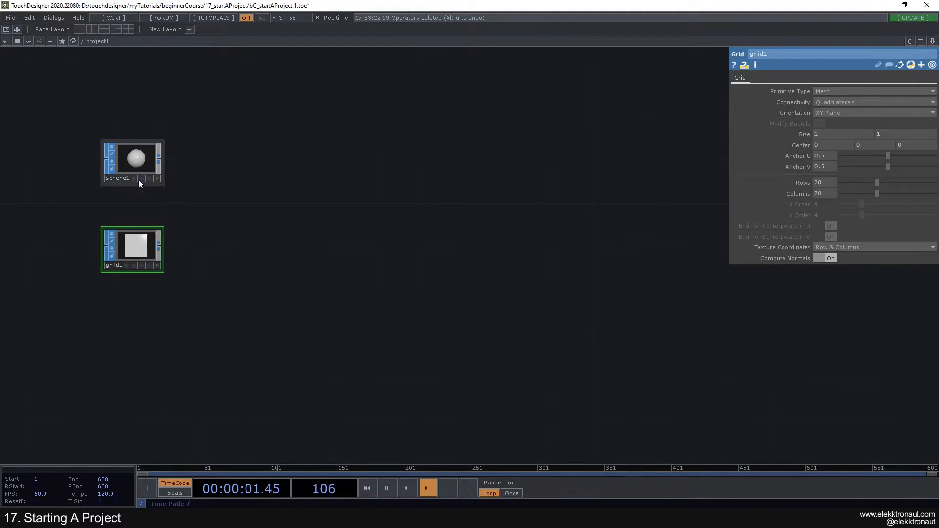
# - Wire Camera, Light and Geometry COMPs into a Render TOP and Null TOP shown as background
pyautogui.click(132, 174)
pyautogui.write('tr')
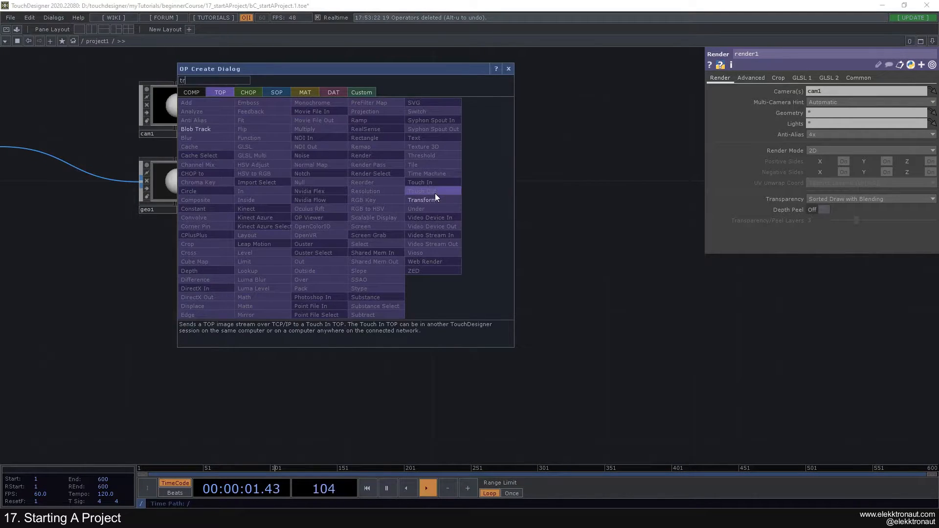
pyautogui.click(422, 200)
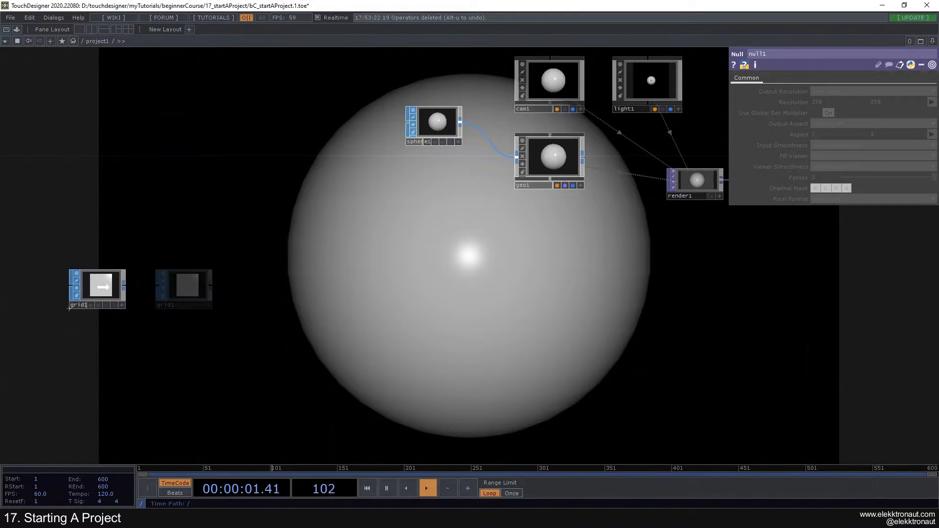
# - Enable instancing on geo1 from null12's tube points and add transform2 after sphere1
pyautogui.click(434, 126)
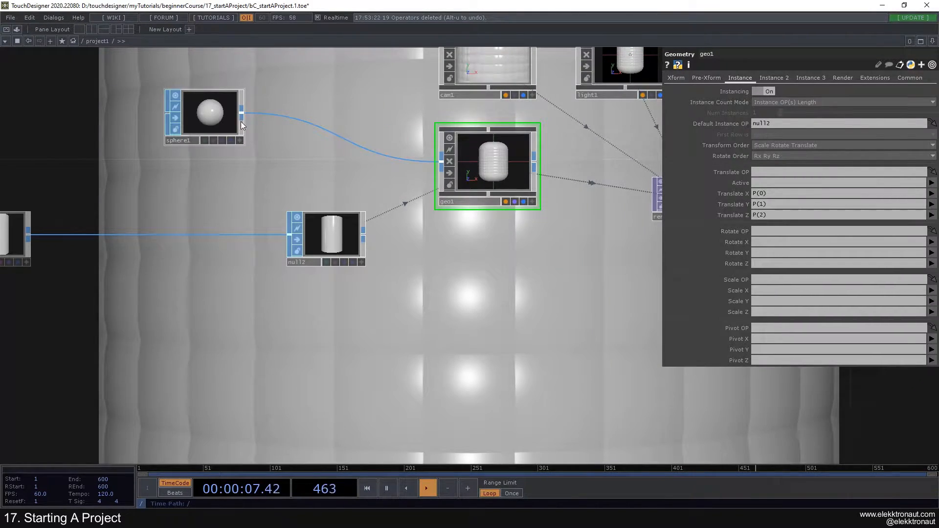
pyautogui.write('tr')
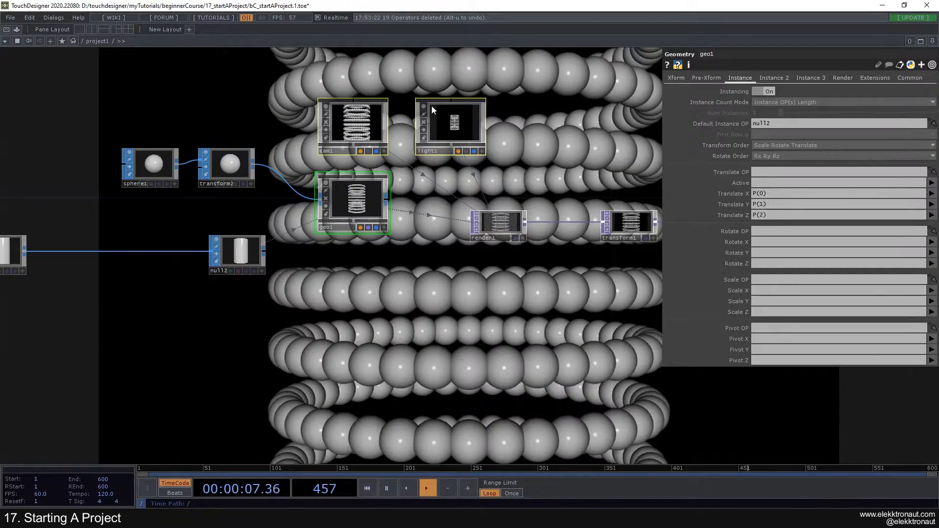
# - Set sphere1 to 10 rows and columns and tube1 to 50 rows, 11 columns
pyautogui.click(148, 164)
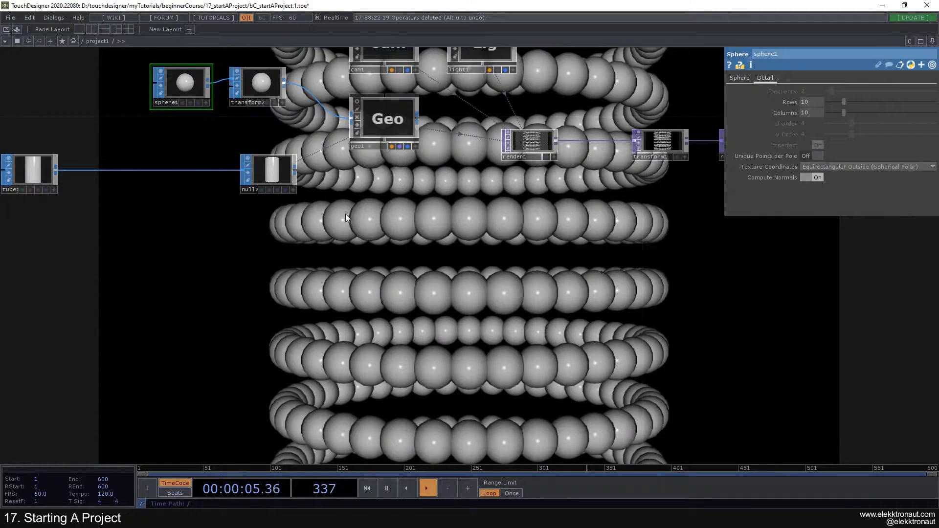
pyautogui.doubleClick(346, 218)
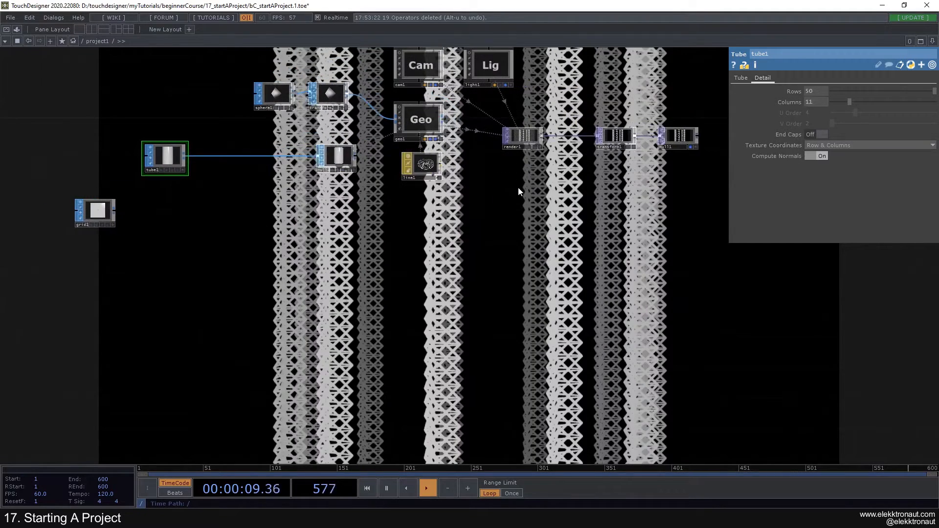
# - Apply line1 MAT to geo1 and view its Line Near and Far Color settings
pyautogui.click(417, 164)
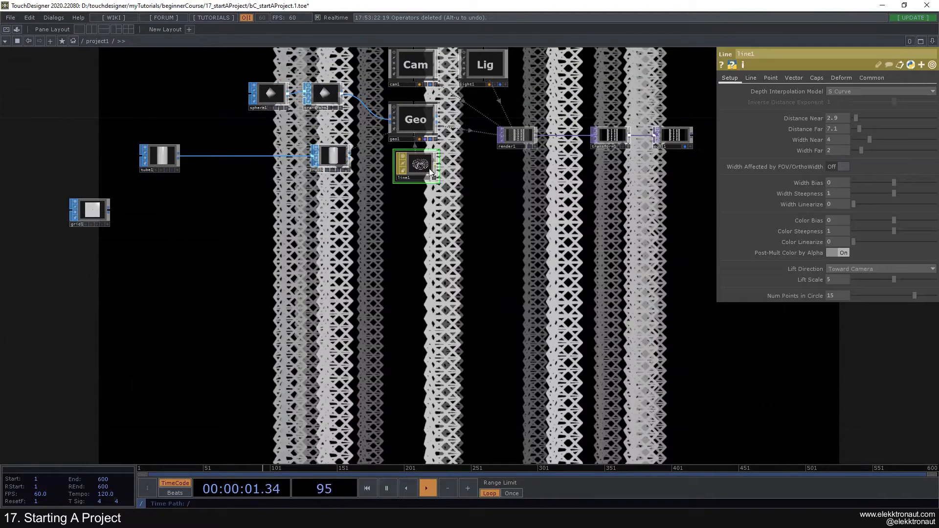
pyautogui.click(751, 77)
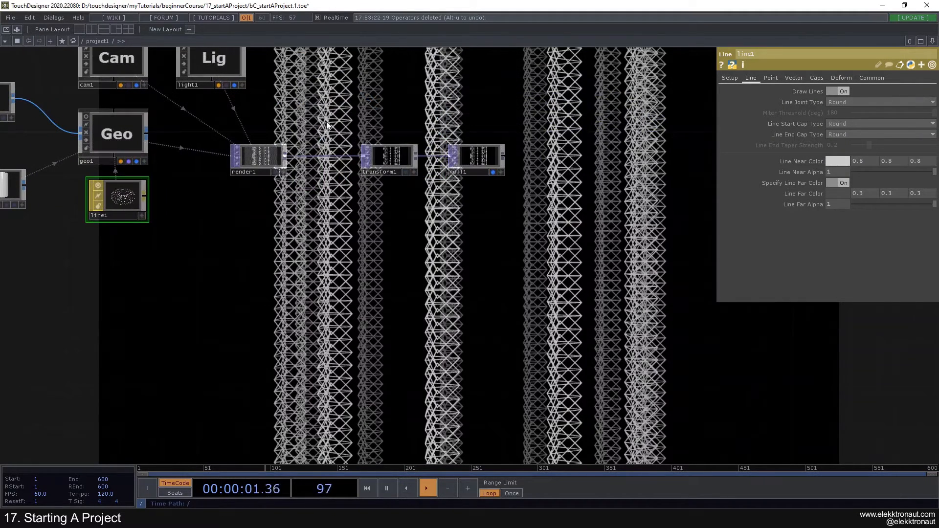
# - Delete line1, add a Noise SOP after tube1, a Displace TOP after render1, uniform scale 0.1
pyautogui.click(551, 159)
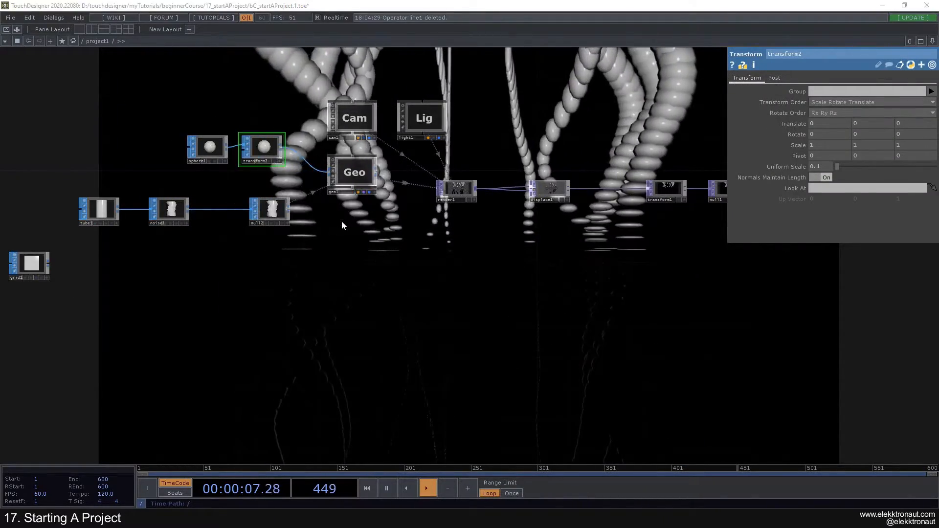
# - Create a Phong material and assign it to geo1
pyautogui.write('ph')
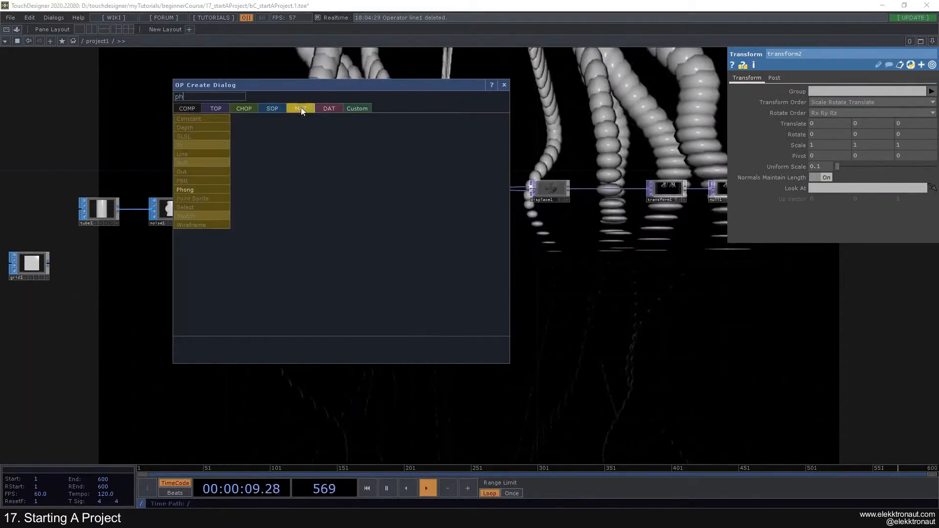
pyautogui.click(185, 189)
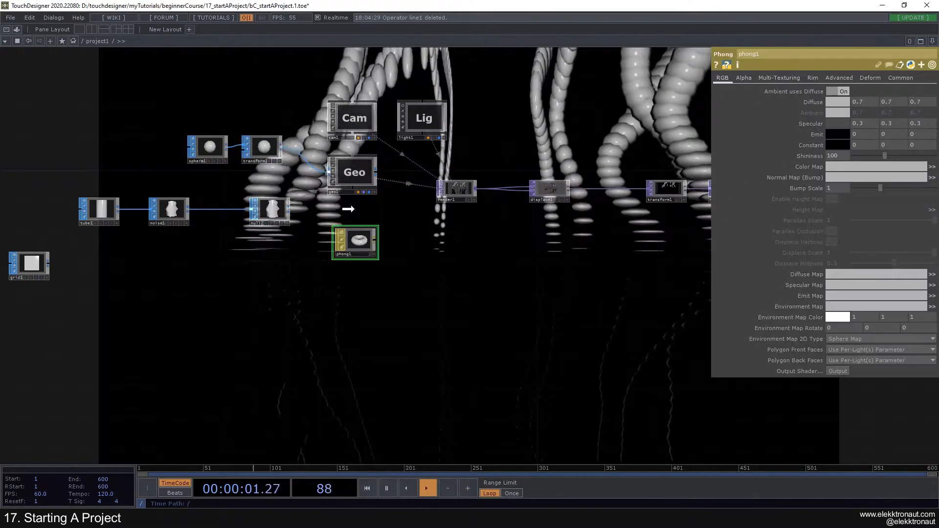
pyautogui.click(353, 173)
pyautogui.write('nu')
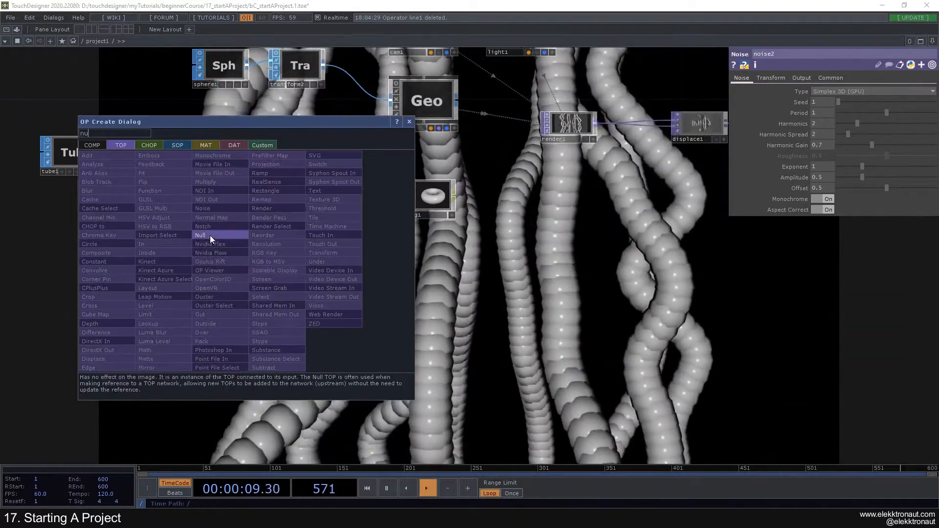
# - Add a Null TOP after the noise and show cam1's Xform parameters
pyautogui.click(200, 235)
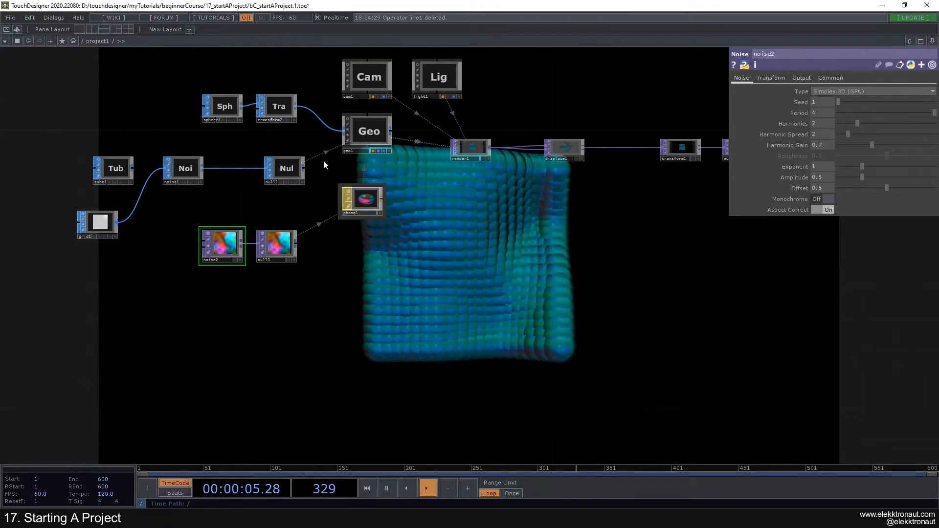
pyautogui.click(366, 77)
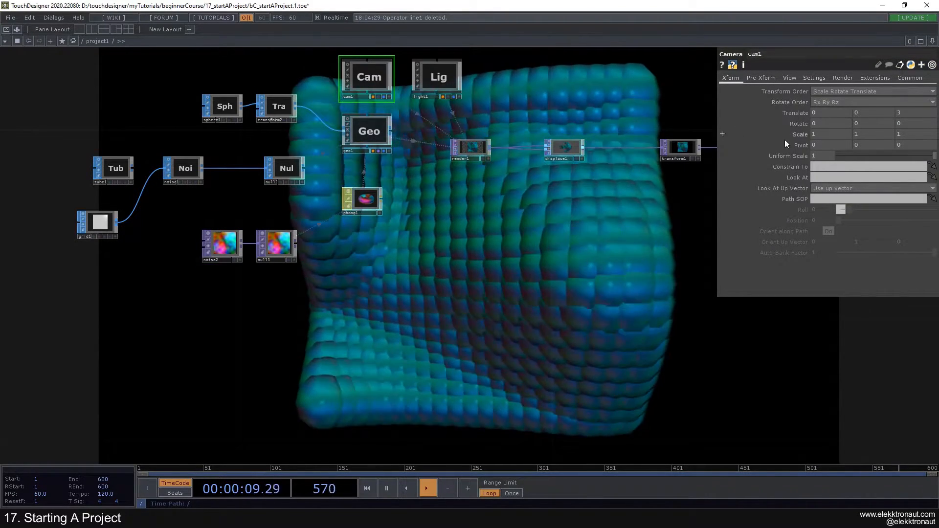
pyautogui.click(276, 106)
pyautogui.write('re')
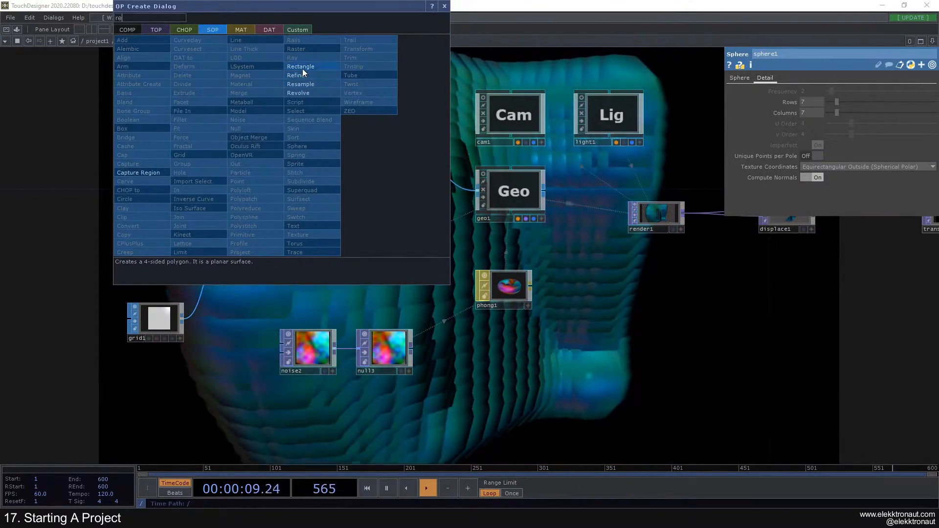
# - Swap a Rectangle SOP in for the sphere and raise noise2's Exponent to 2.01
pyautogui.click(301, 67)
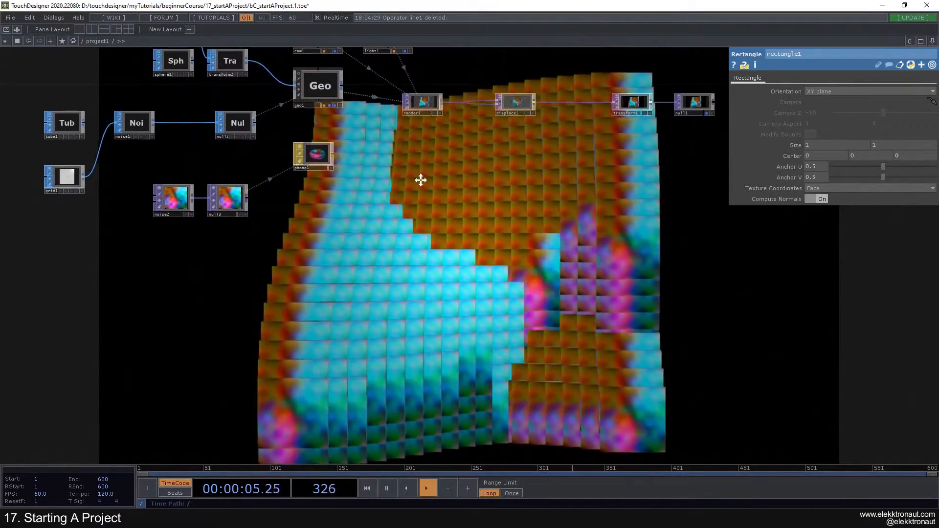
pyautogui.click(159, 186)
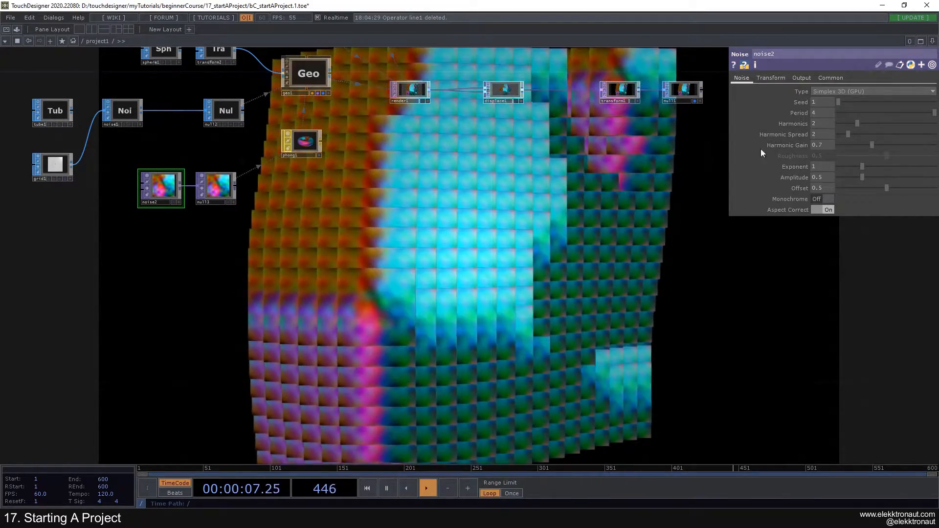
pyautogui.moveTo(874, 167); pyautogui.dragTo(863, 166)
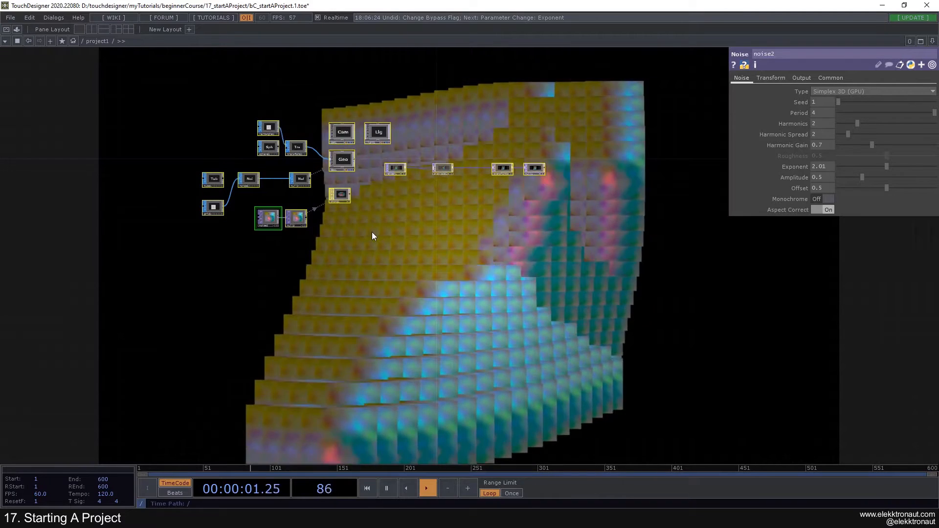
pyautogui.press('Delete')
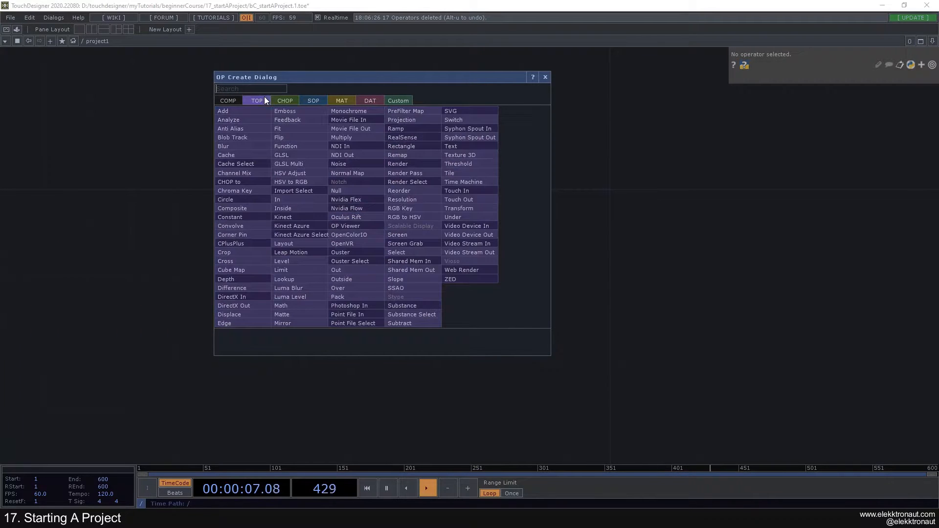
# - Add a 1920×1080 Noise TOP with period 4, tz absTime.seconds*.2 and exponent 0.43
pyautogui.click(339, 163)
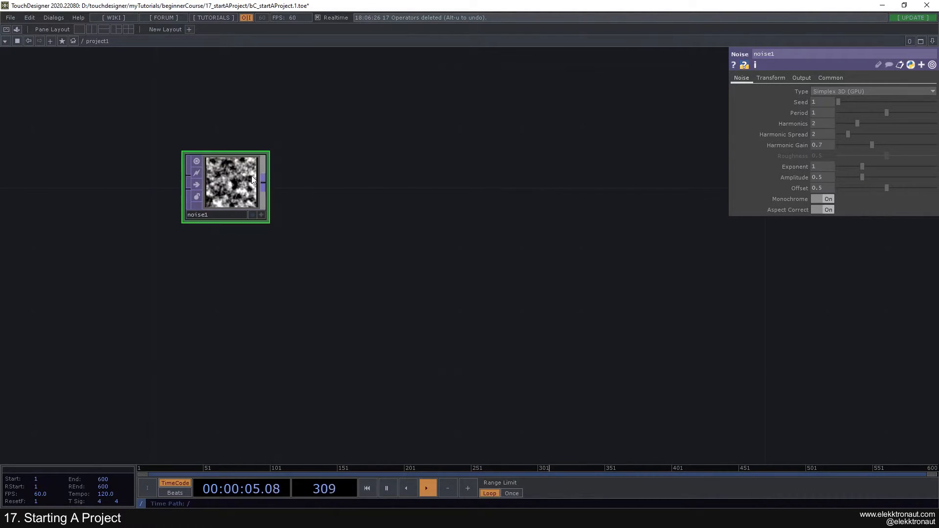
pyautogui.click(830, 78)
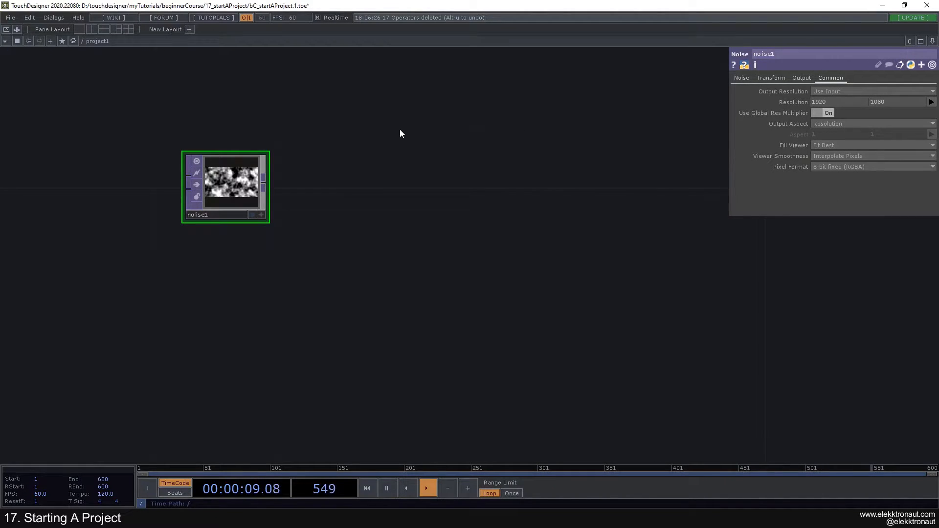
pyautogui.click(741, 77)
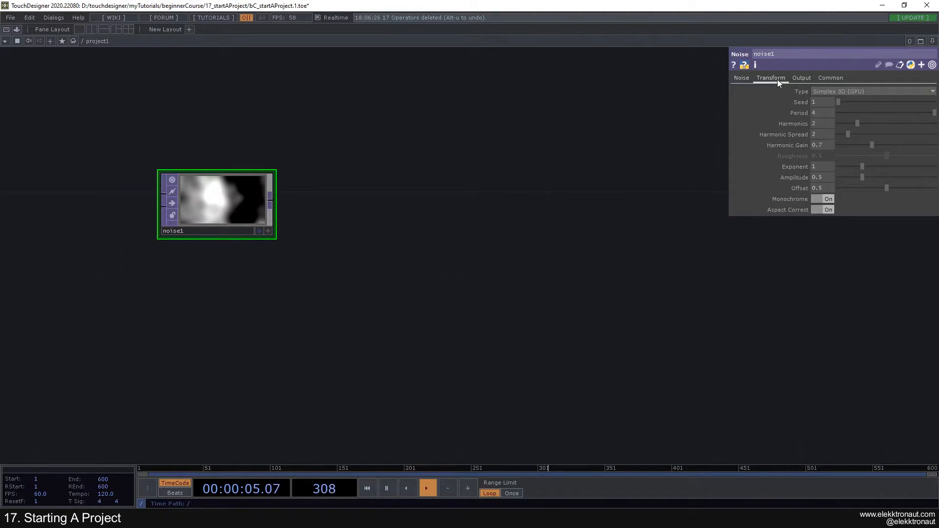
pyautogui.click(771, 77)
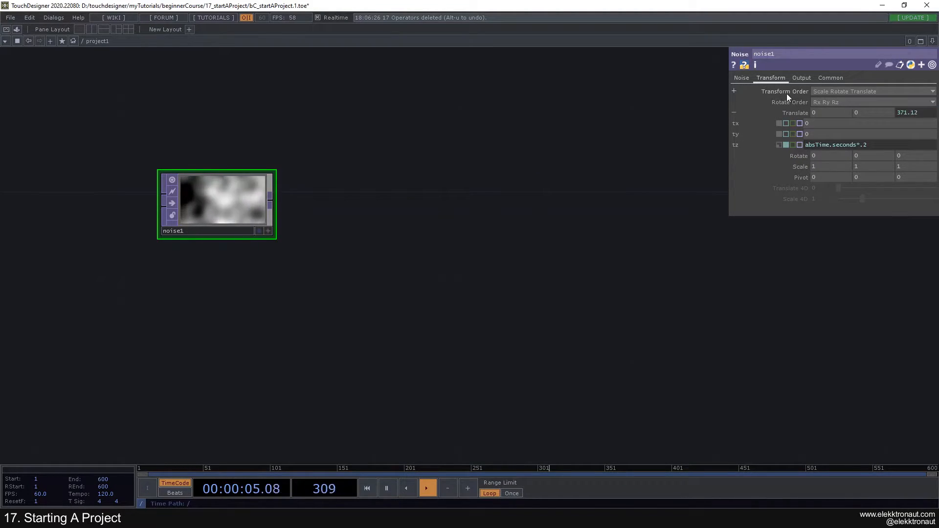
pyautogui.click(740, 78)
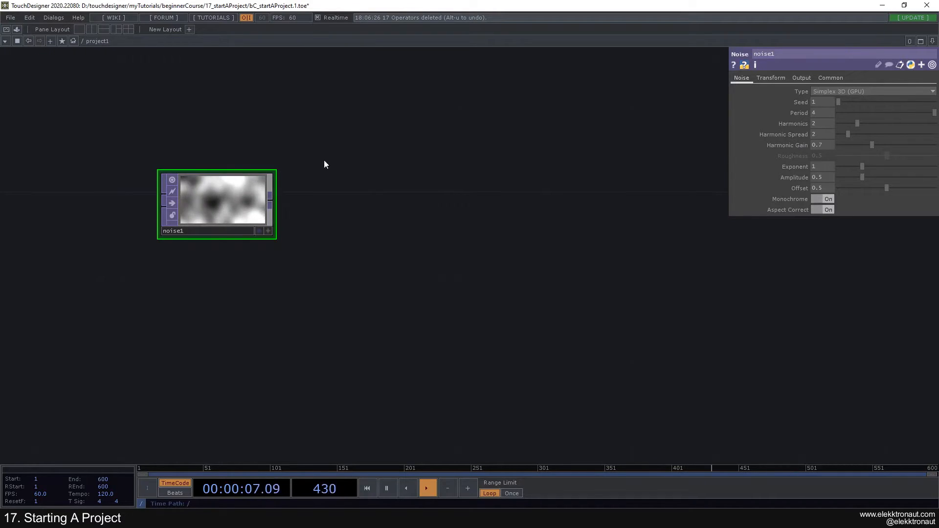
pyautogui.moveTo(863, 166); pyautogui.dragTo(847, 166)
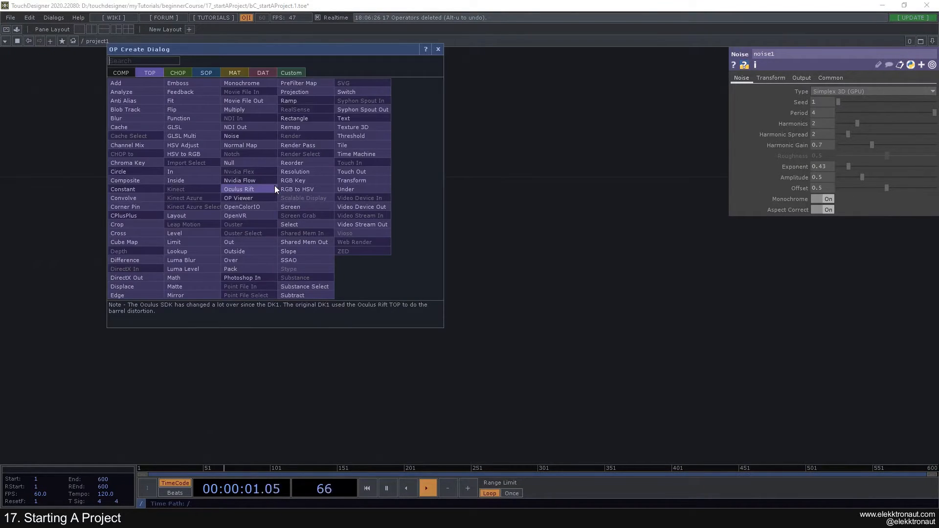
# - Chain Edge, Transform and Null TOPs after noise1, and set noise1 Harmonics 0, Period 1.14
pyautogui.write('ed')
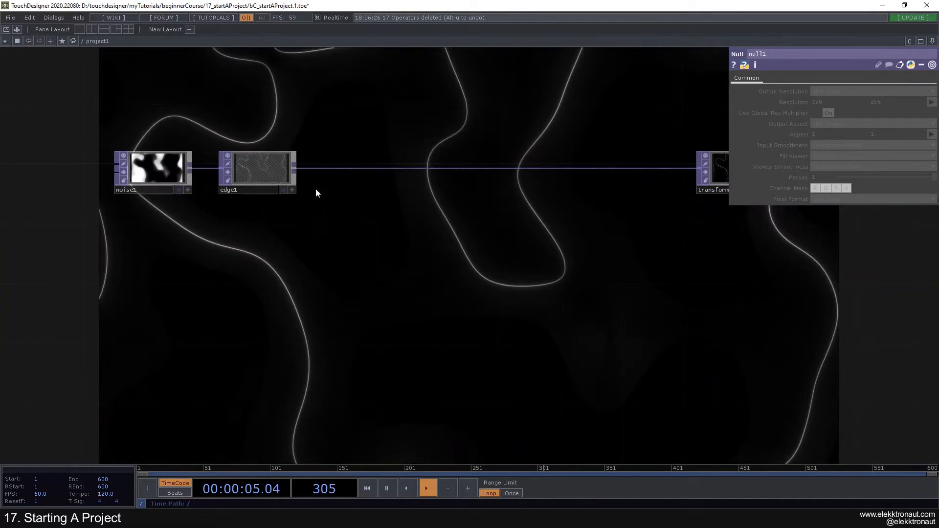
pyautogui.click(256, 170)
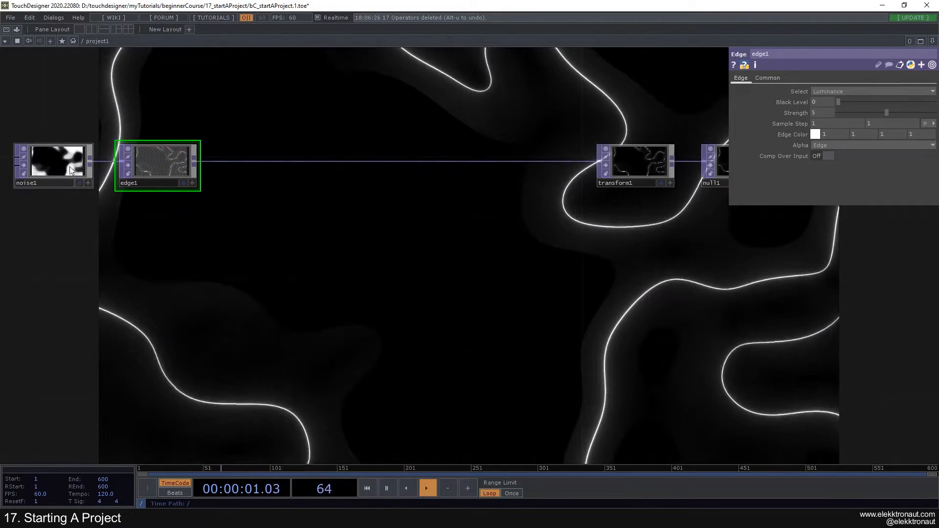
pyautogui.click(53, 162)
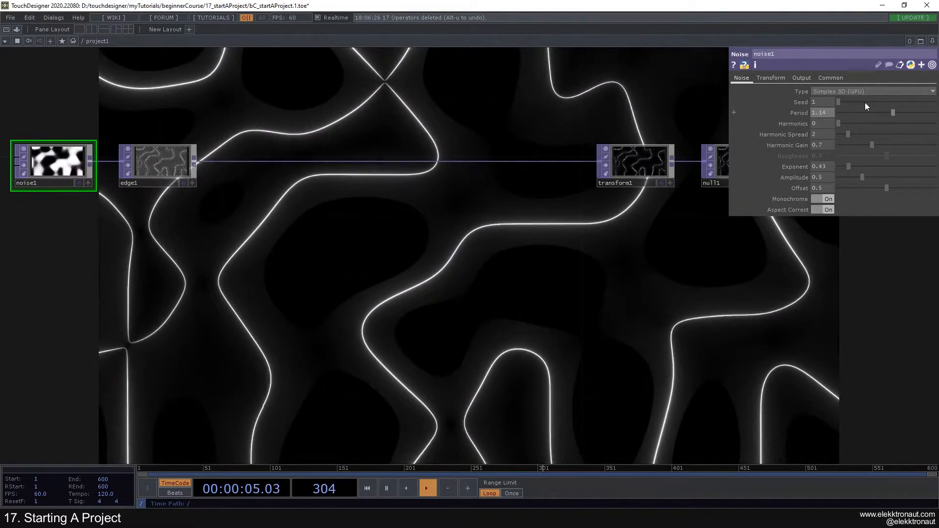
pyautogui.click(771, 77)
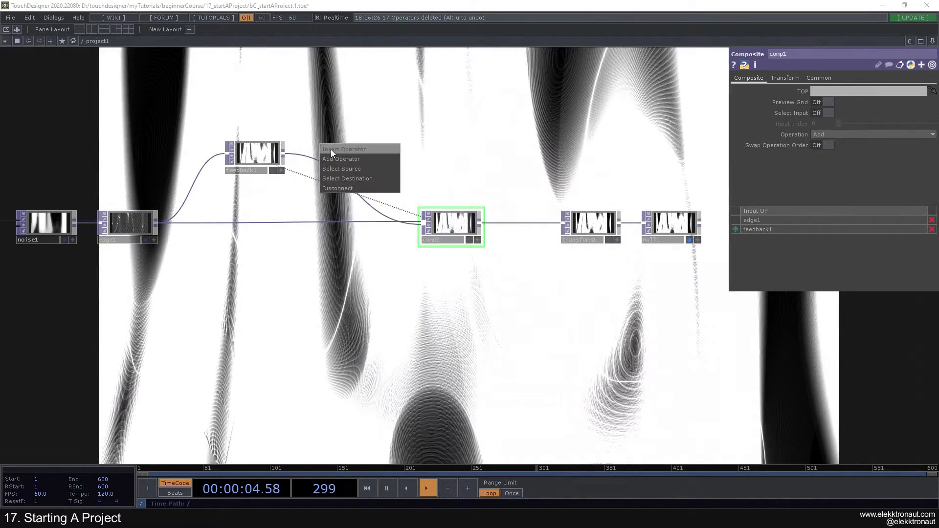
# - Insert a Level TOP on the wire from feedback1 to comp1
pyautogui.click(341, 158)
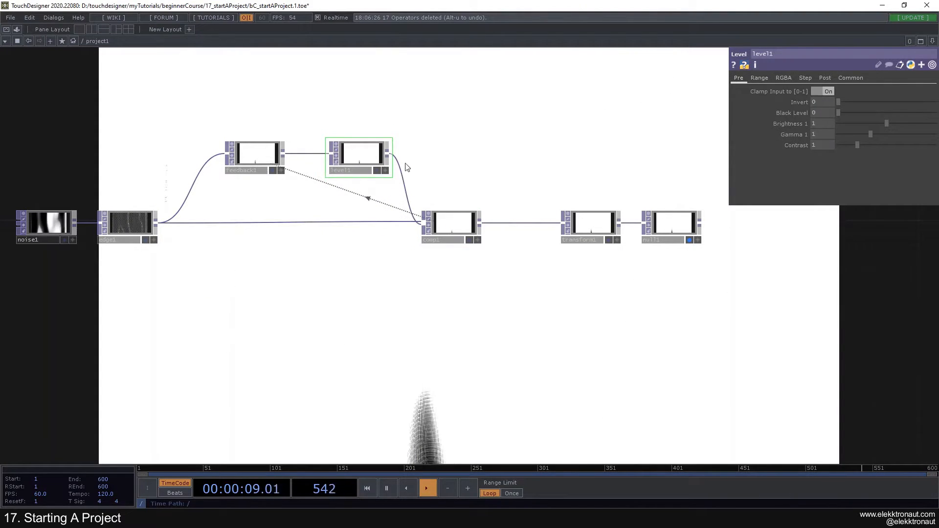
pyautogui.click(825, 77)
pyautogui.write('g')
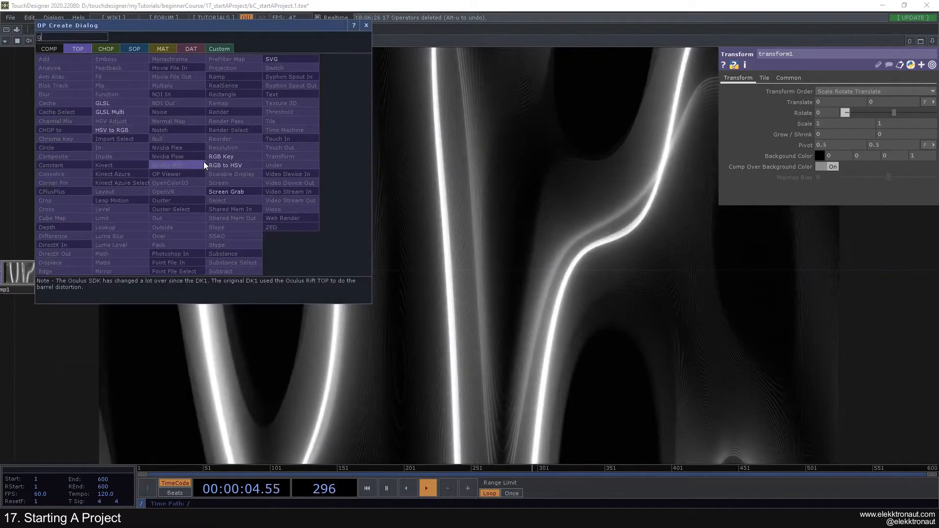
# - Add a Grid SOP to start the grid render chain with camera, light and Phong material
pyautogui.write('r')
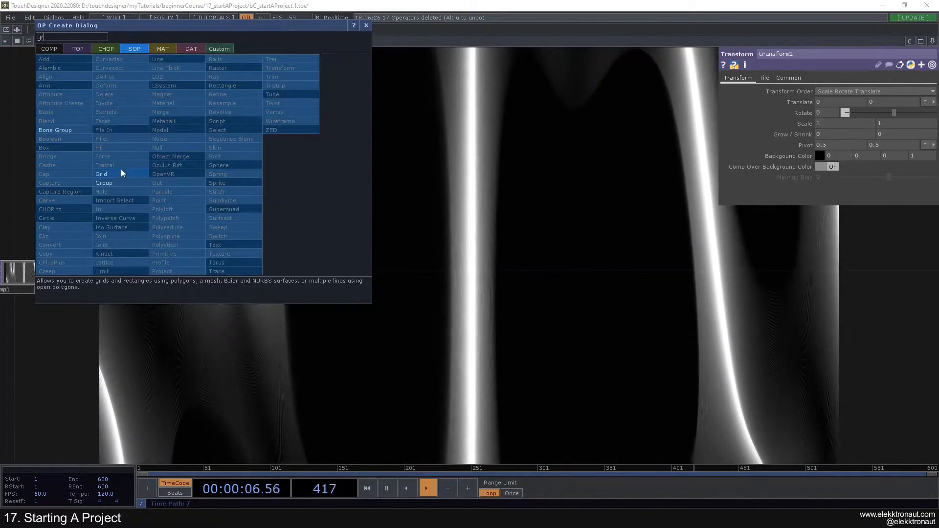
pyautogui.click(105, 164)
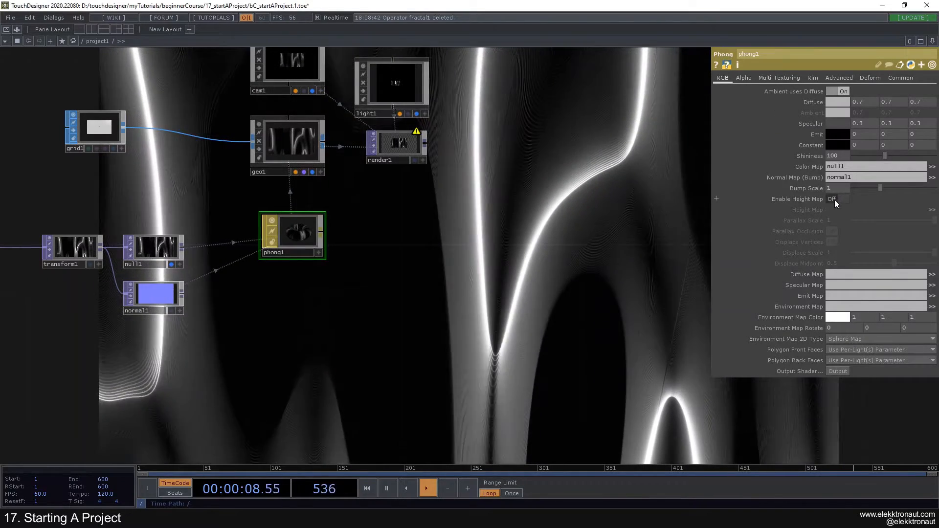
# - Enable Height Map with null1 and Displace Vertices on phong1, raise grid1 to 200 rows and columns
pyautogui.click(844, 198)
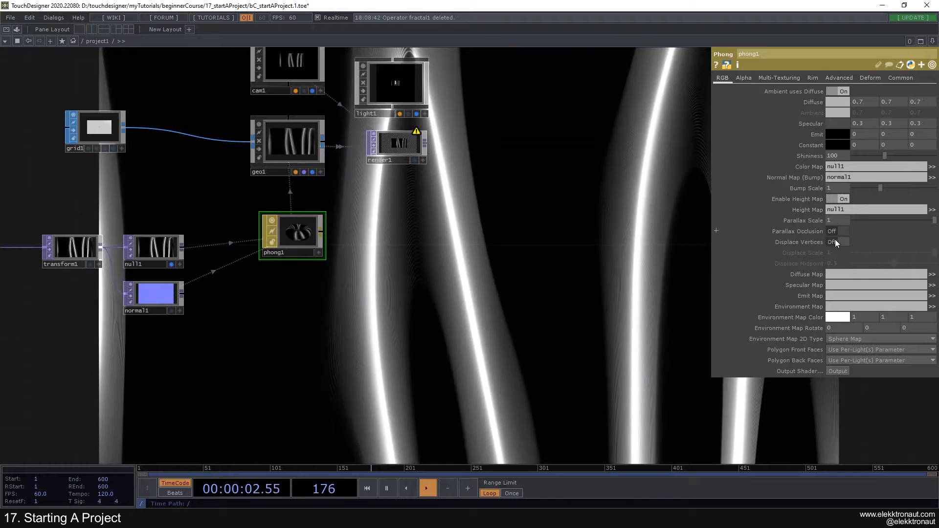
pyautogui.click(831, 241)
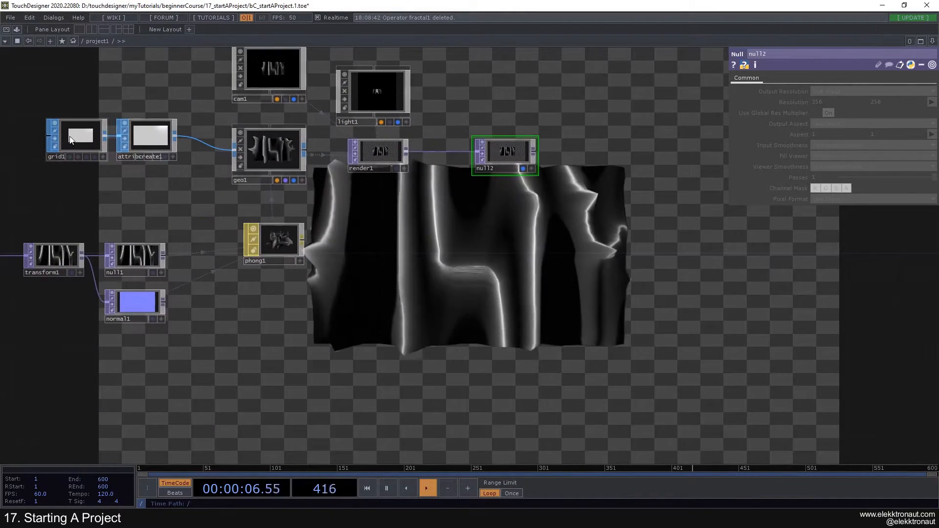
pyautogui.click(81, 136)
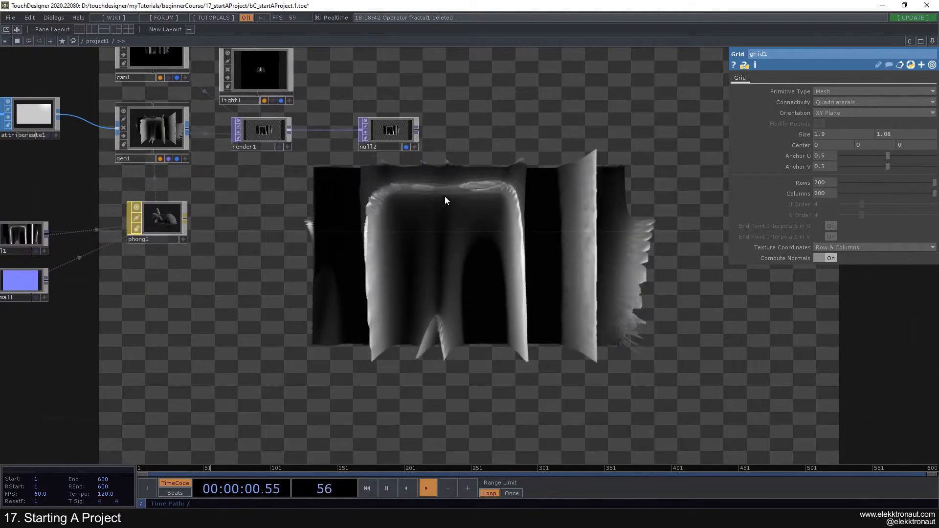
pyautogui.click(150, 57)
pyautogui.write('tr')
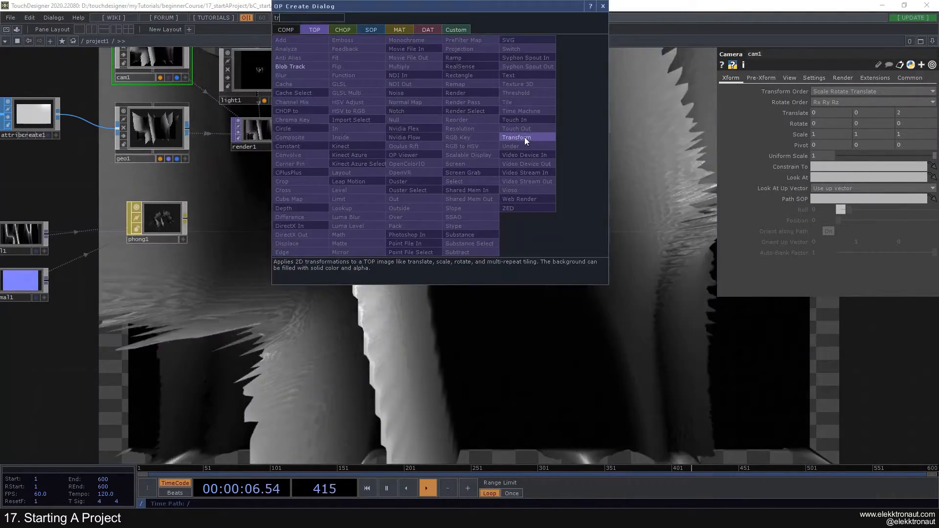
pyautogui.click(515, 137)
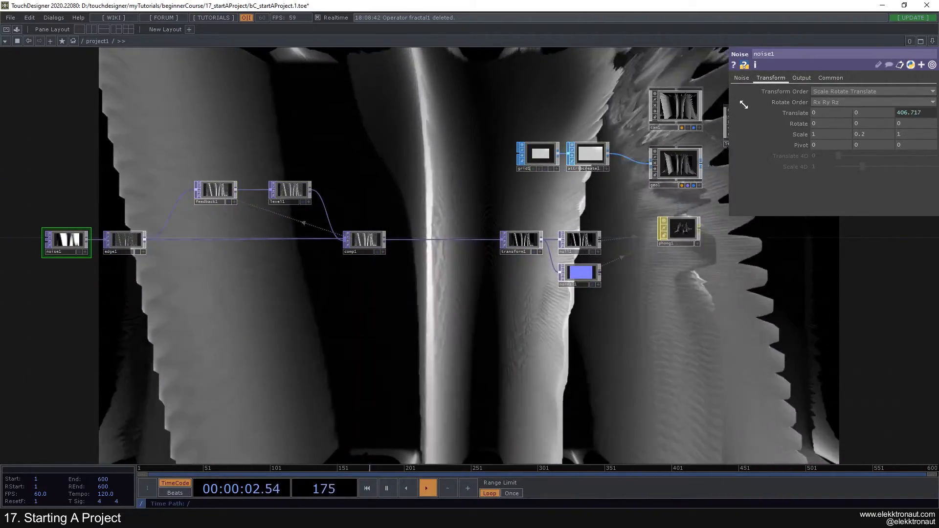
# - Set noise1 Transform Scale Y to 0.2, adjust its Noise values, and move comp1
pyautogui.click(741, 78)
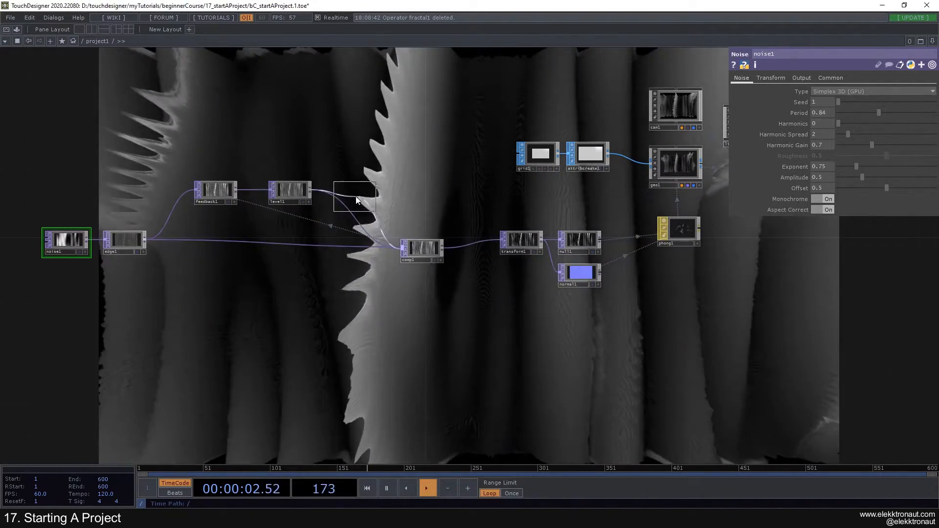
pyautogui.click(354, 198)
pyautogui.write('c')
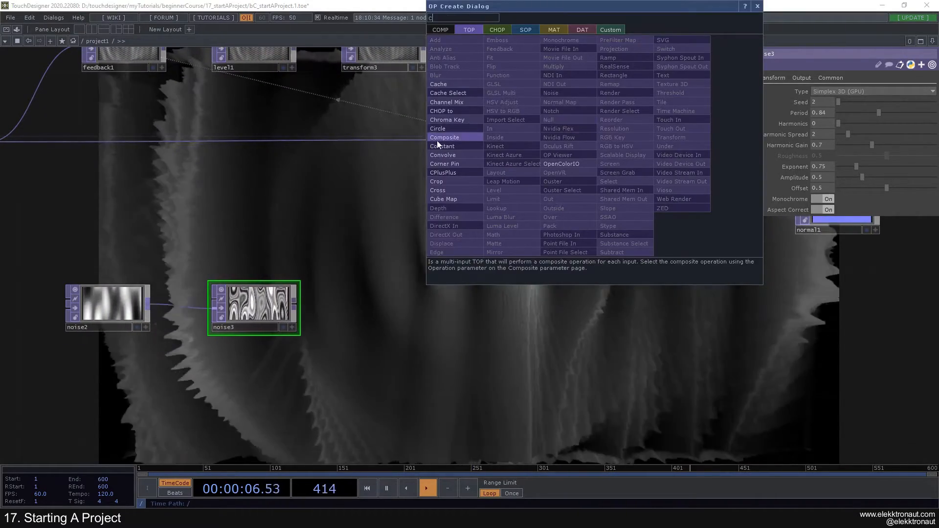
# - Insert a Composite TOP after comp1, wire noise3 into it and set Operation to Multiply
pyautogui.click(445, 137)
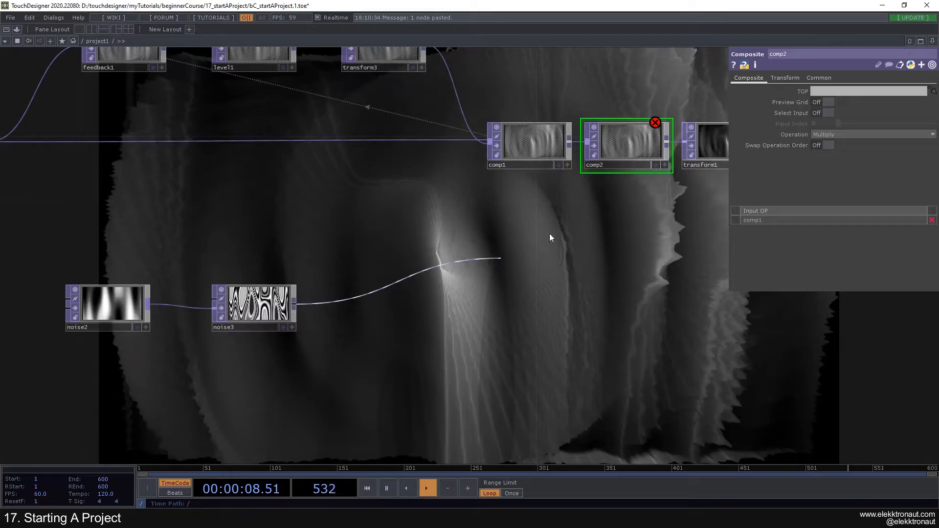
pyautogui.click(872, 135)
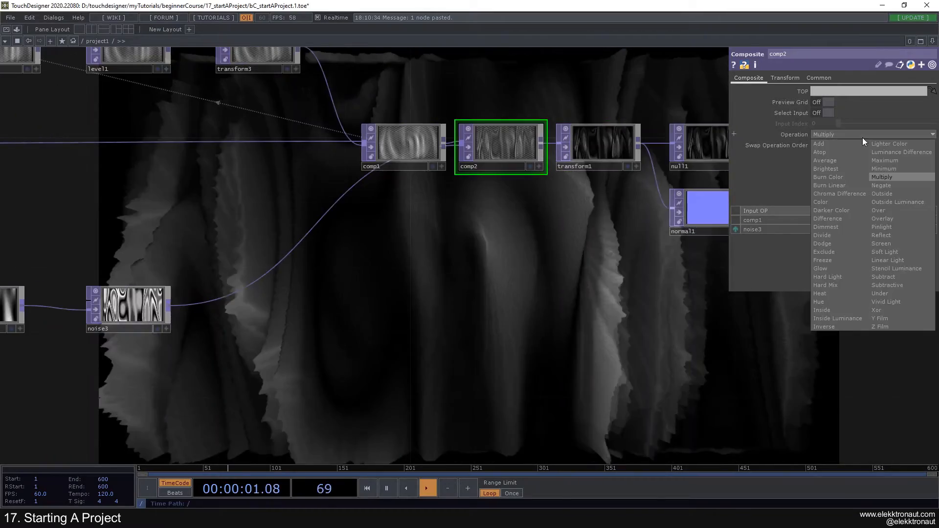
pyautogui.click(828, 218)
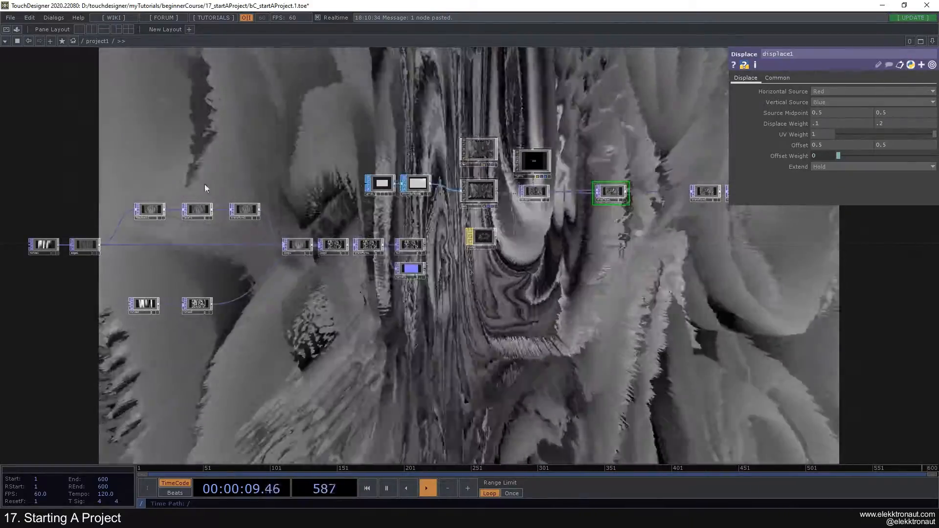
# - Set noise1 Harmonic Gain 0 and Amplitude 0.3 after the Displace TOP weight -1, -2
pyautogui.click(43, 247)
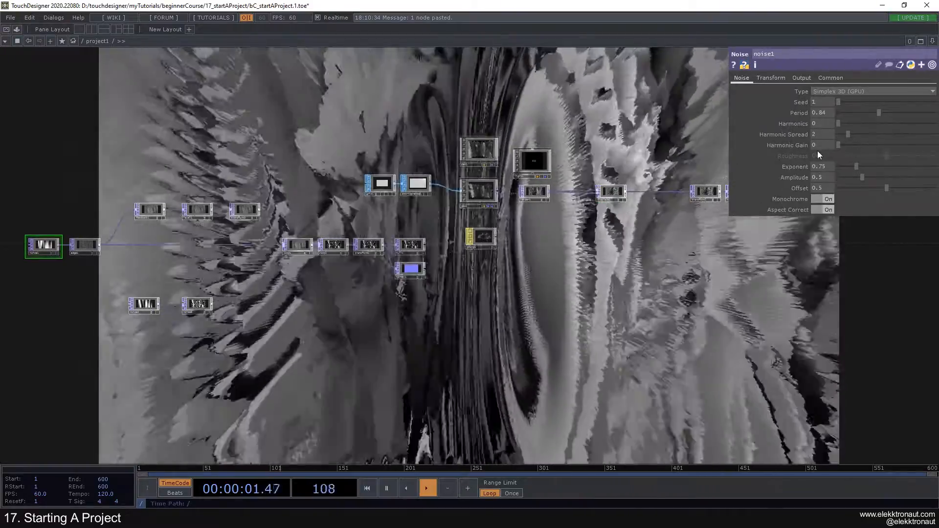